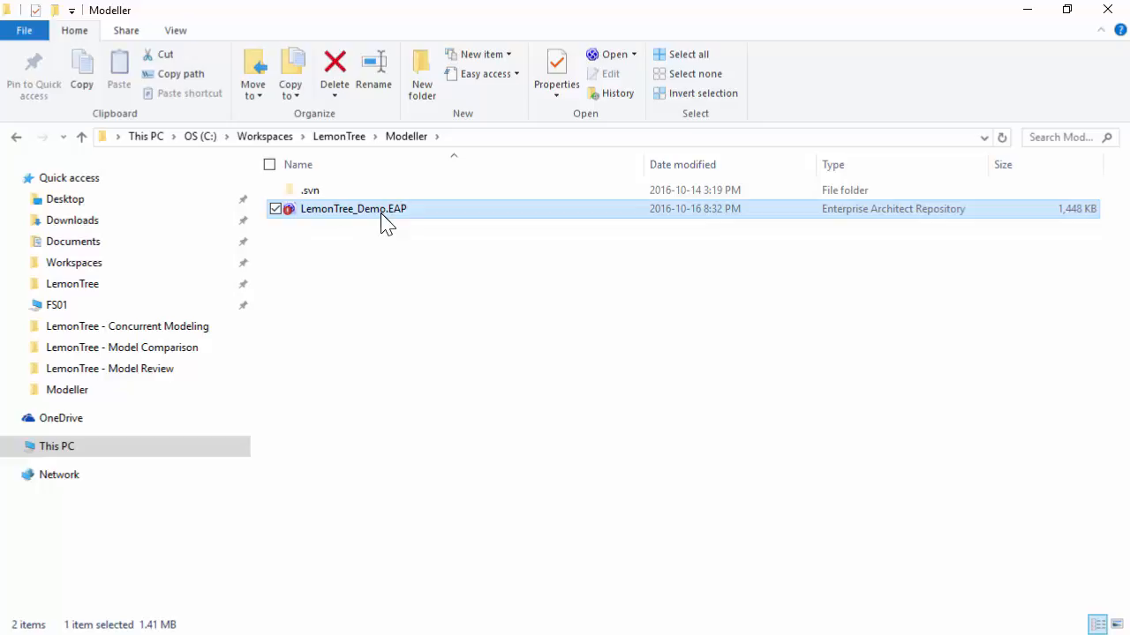
Step: Show the TortoiseSVN revision log for LemonTree_Demo.EAP from its context menu
right_click(353, 208)
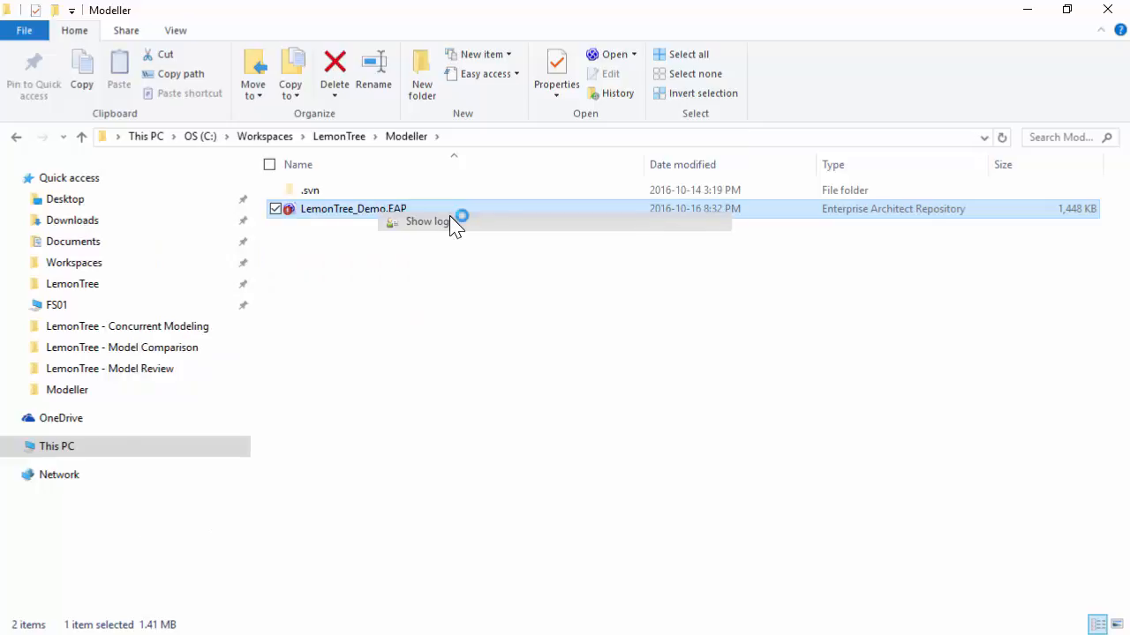
click(427, 222)
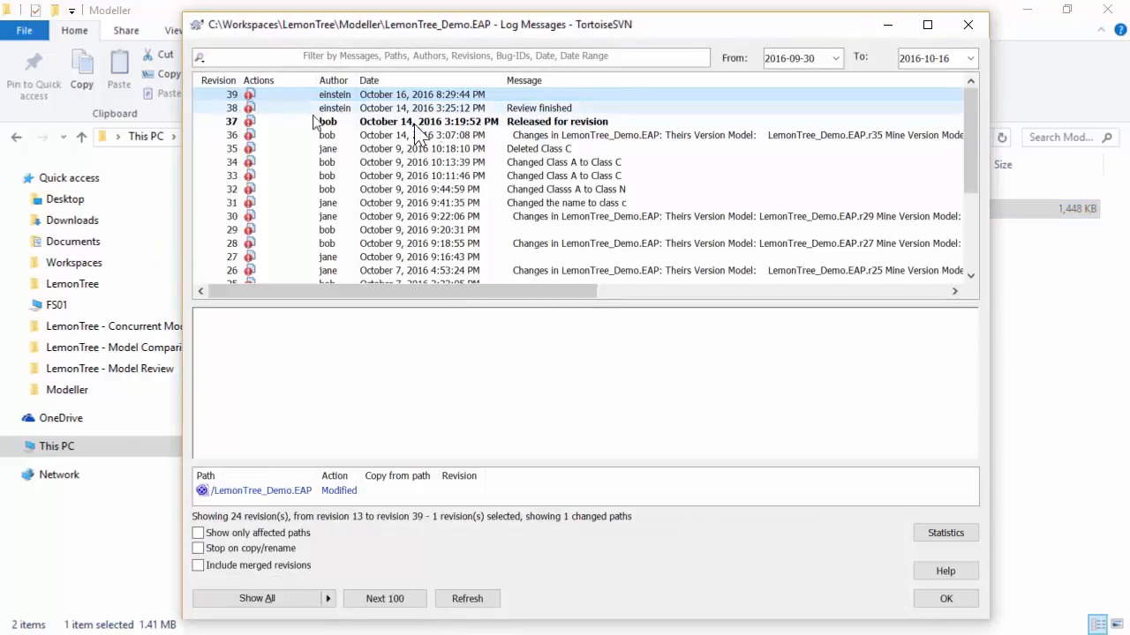
Step: Compare revisions 37 and 39 in LemonTree and select the Concurrent modeling diagram in the revision 37 tree
click(427, 120)
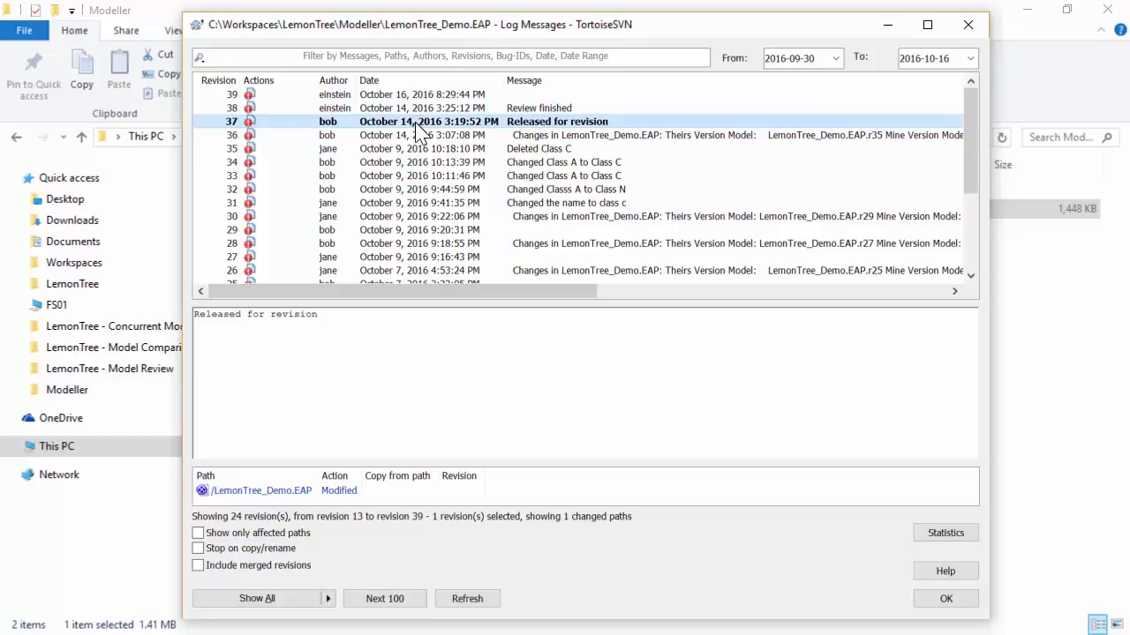
mouse_move(395, 108)
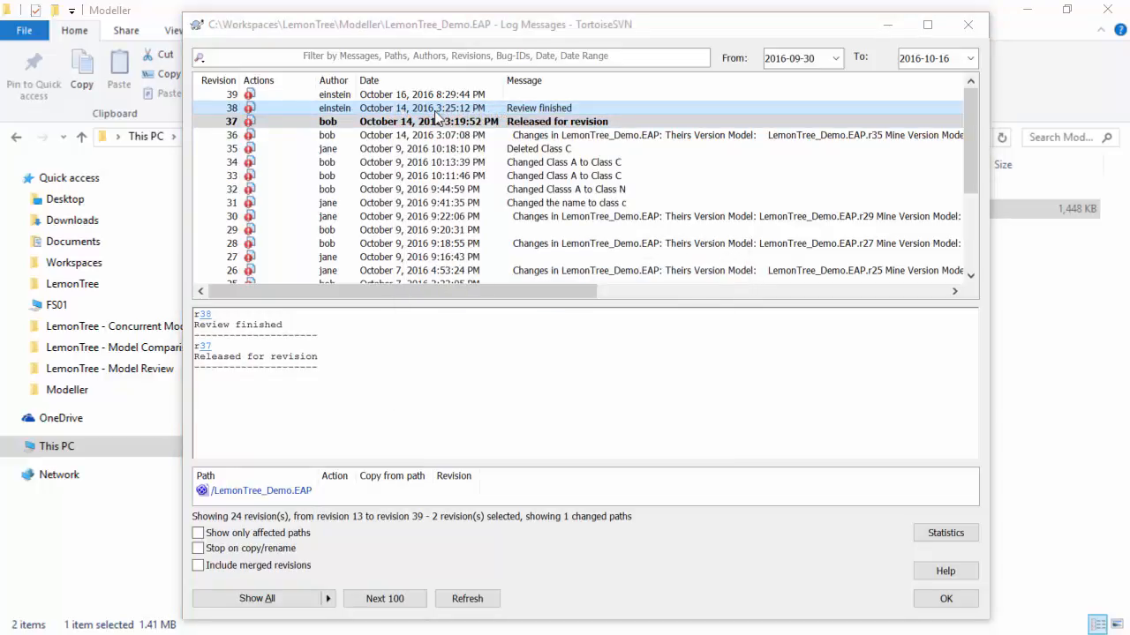
click(441, 120)
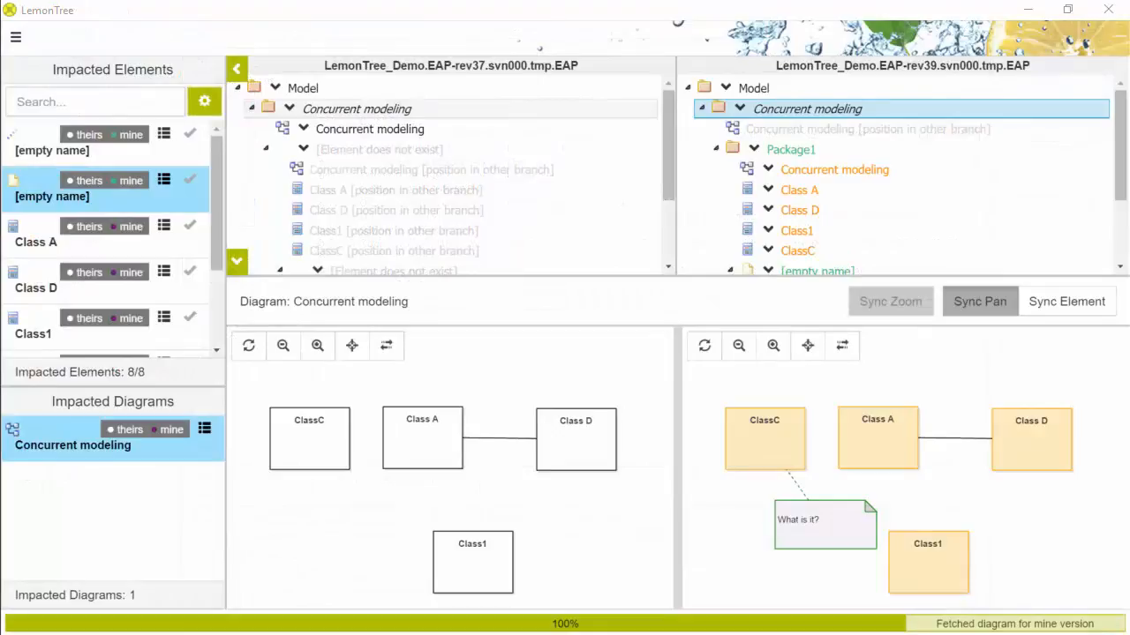
click(369, 129)
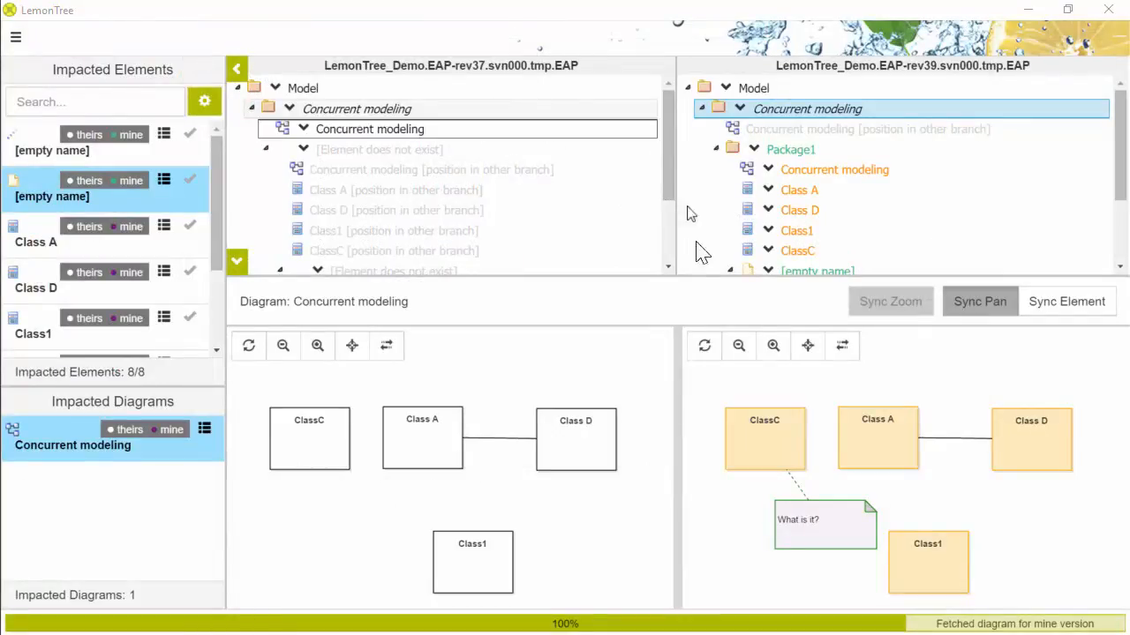